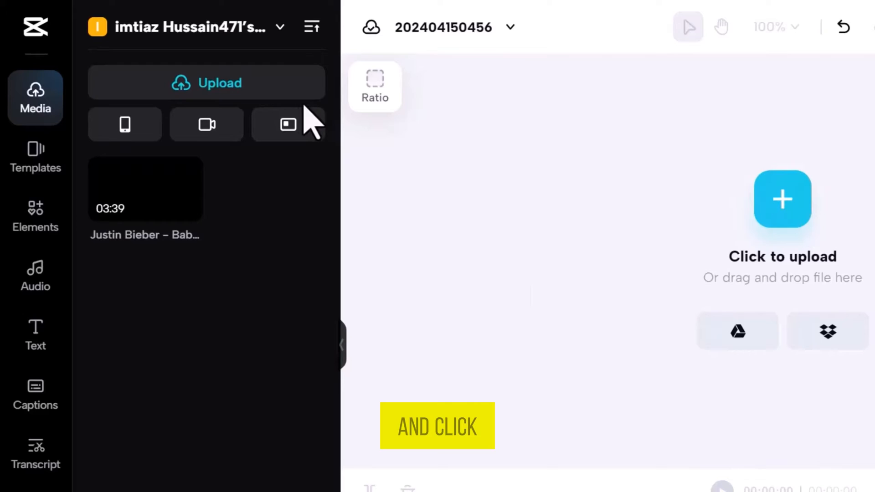
Reveal the Upload options in the Media panel for adding the music video
{"action": "left_click", "coordinate": [206, 82]}
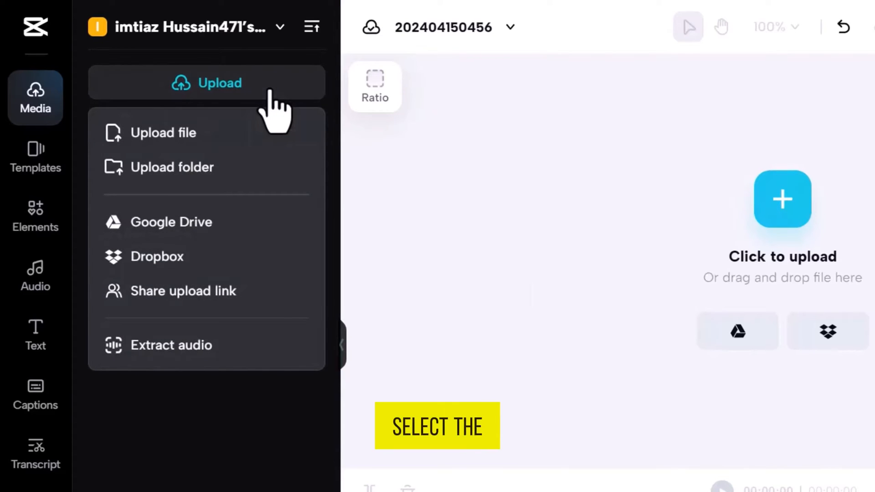
{"action": "mouse_move", "coordinate": [280, 200]}
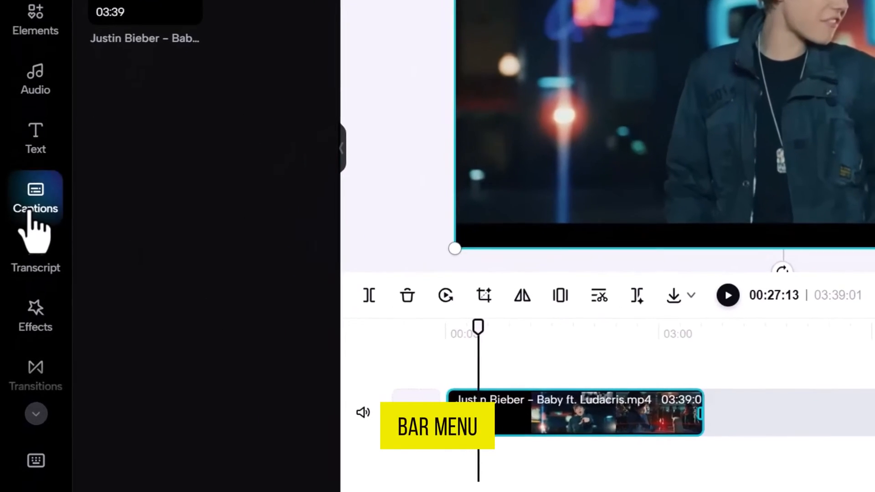
Generate Auto lyrics captions for the song in English (US)
{"action": "left_click", "coordinate": [36, 191]}
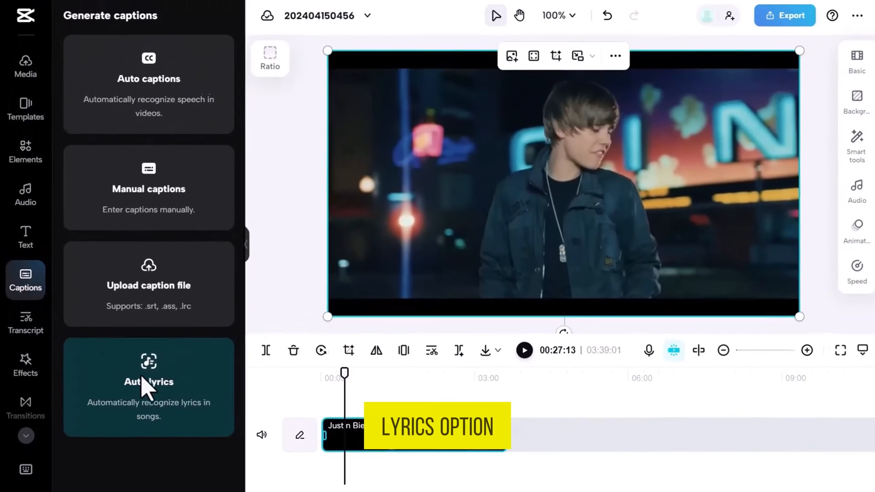
{"action": "left_click", "coordinate": [149, 386]}
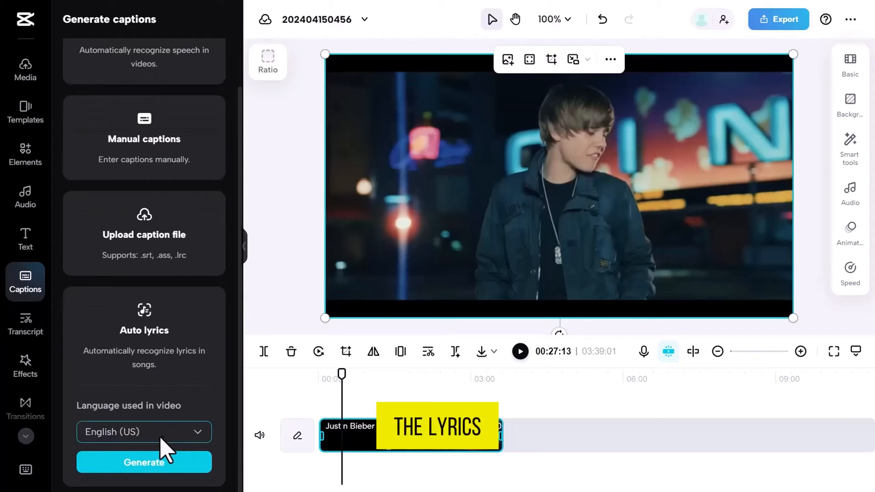
{"action": "left_click", "coordinate": [144, 462]}
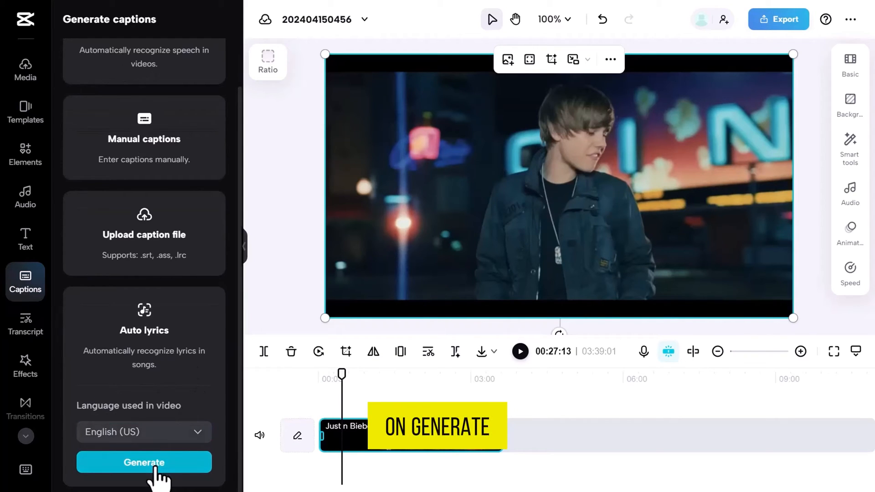
{"action": "left_click", "coordinate": [144, 462]}
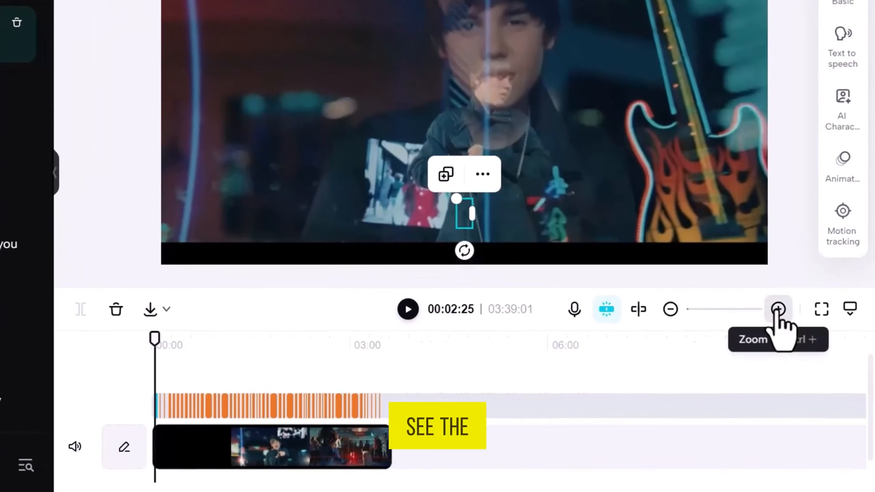
{"action": "left_click", "coordinate": [776, 309]}
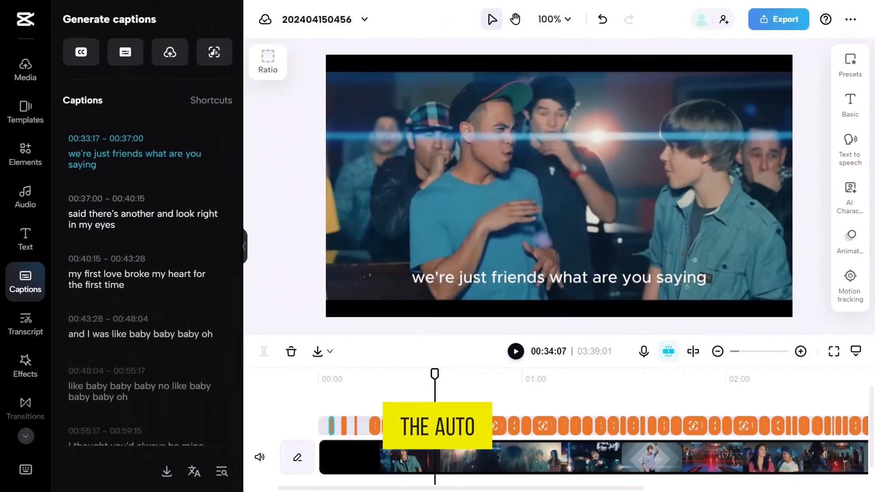
{"action": "left_click", "coordinate": [515, 352]}
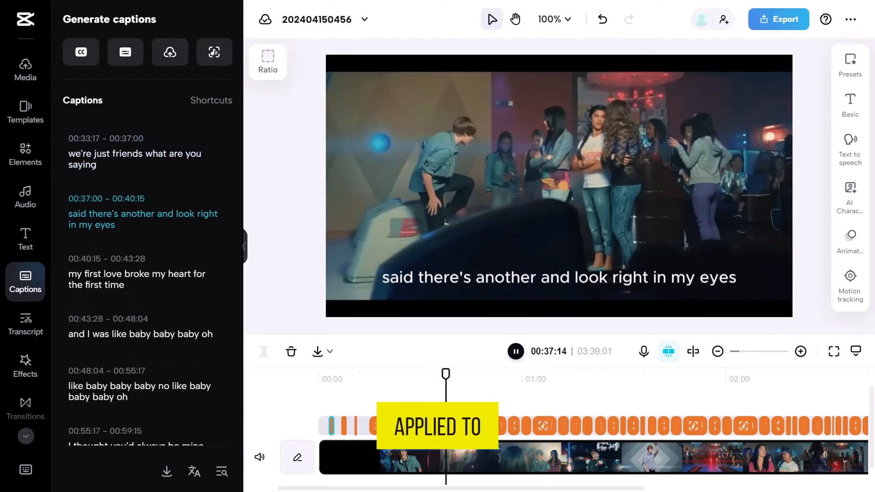
{"action": "left_click", "coordinate": [515, 352]}
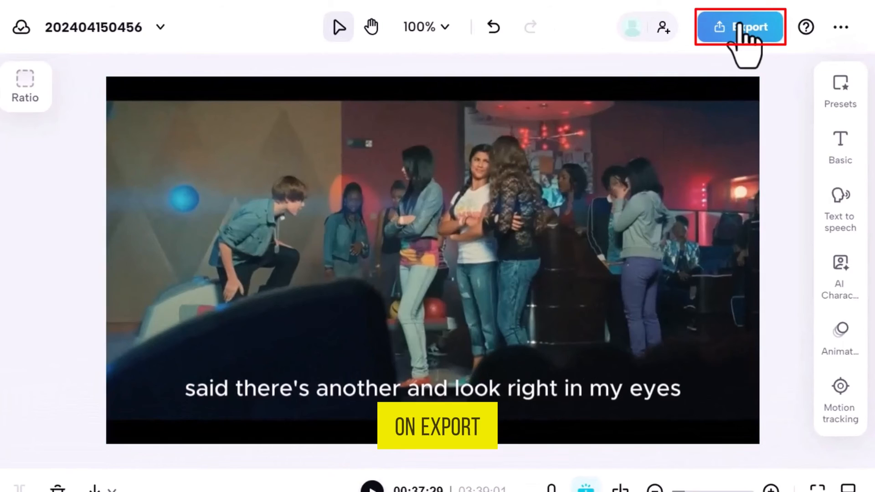
Choose Download as the export and name the file 'auto lyrics'
{"action": "left_click", "coordinate": [741, 25]}
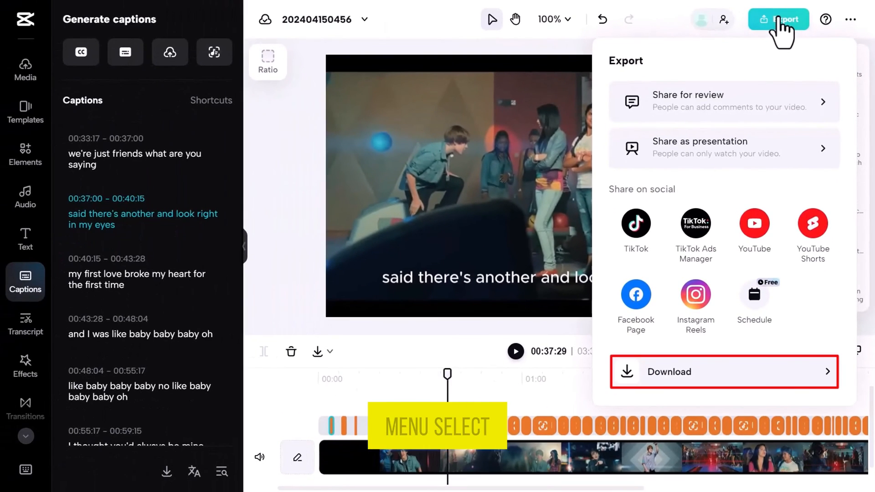
{"action": "left_click", "coordinate": [669, 372]}
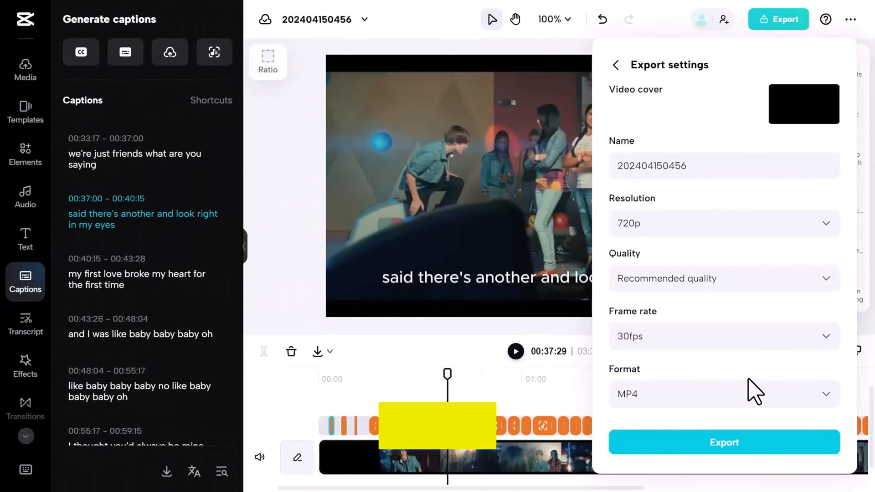
{"action": "type", "text": "auto r"}
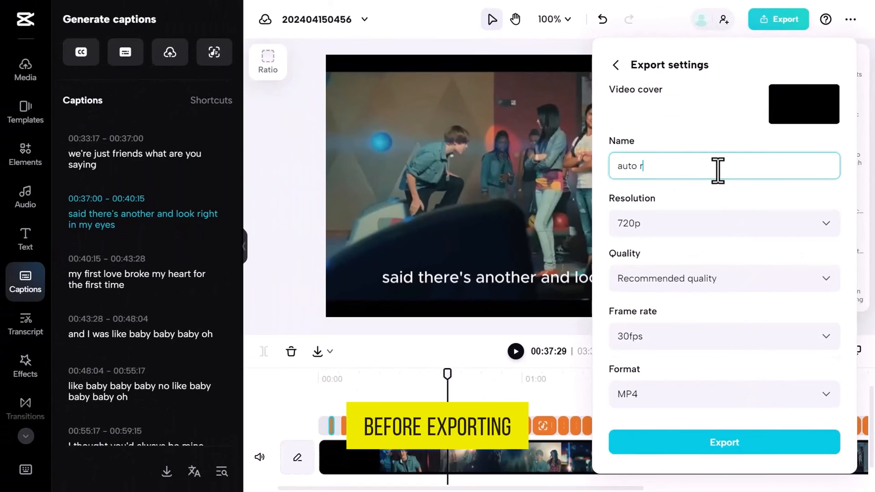
{"action": "type", "text": "lyrics"}
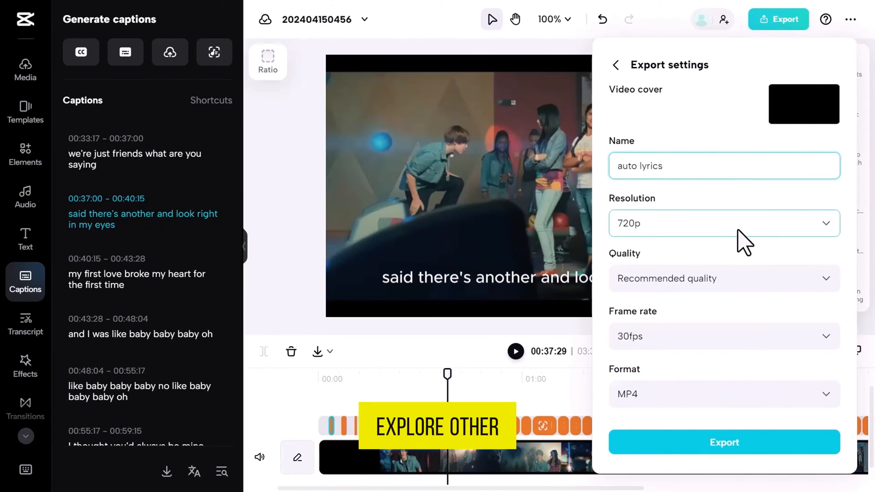
{"action": "left_click", "coordinate": [723, 223]}
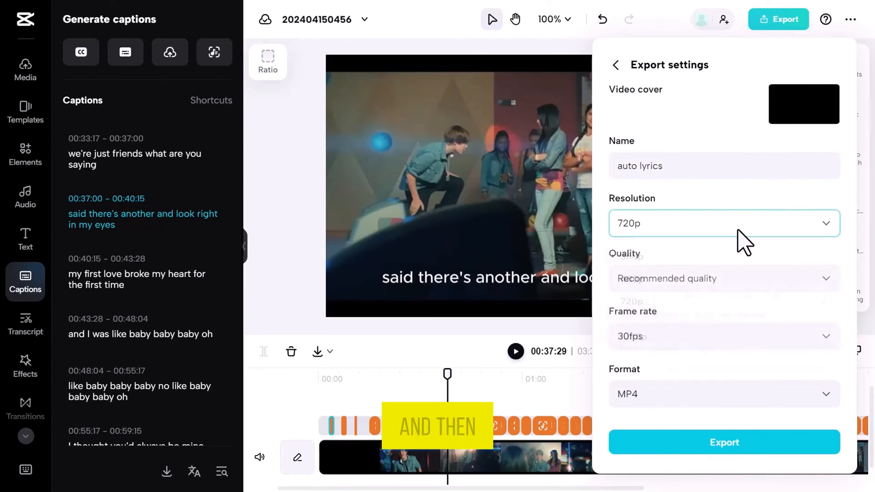